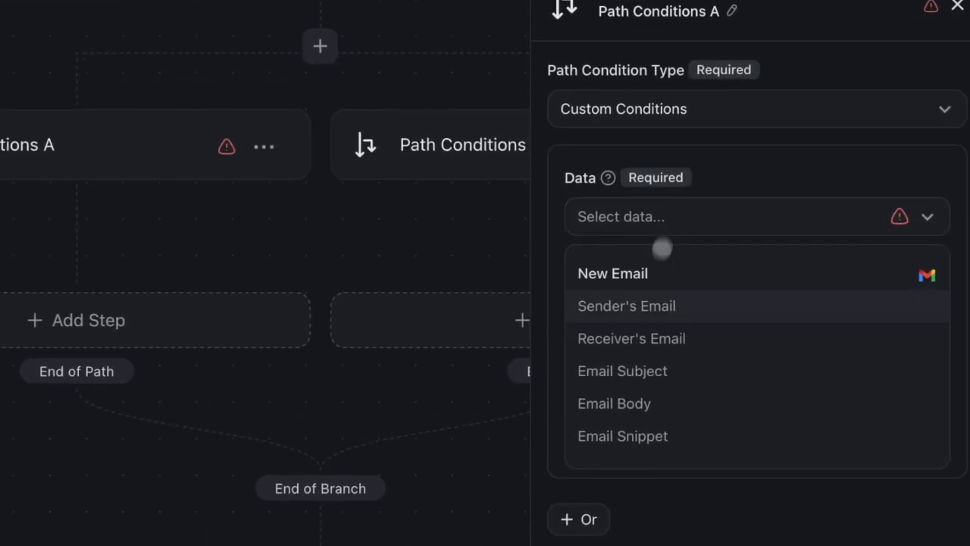
Use the new email's subject as Path Conditions A's data, then go to AI Teams.
left_click(622, 371)
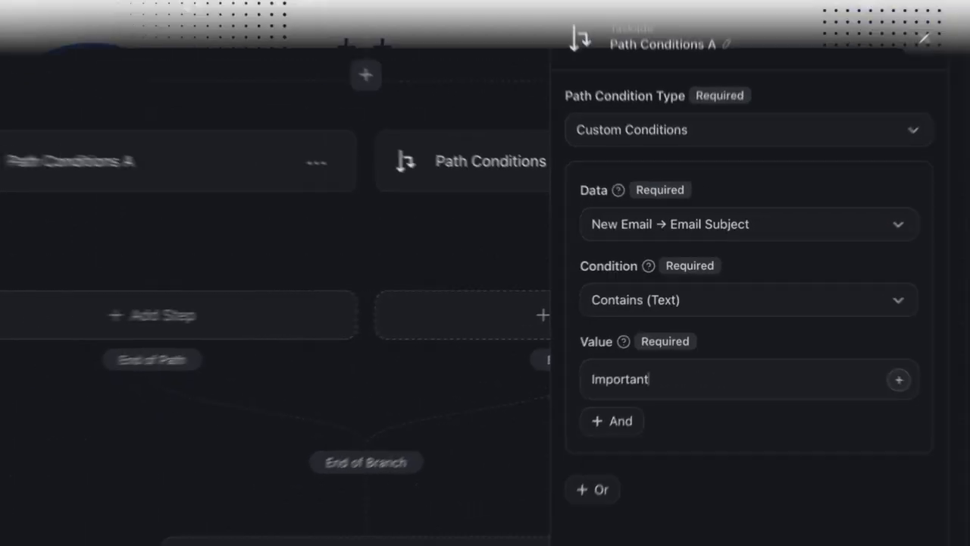
left_click(400, 36)
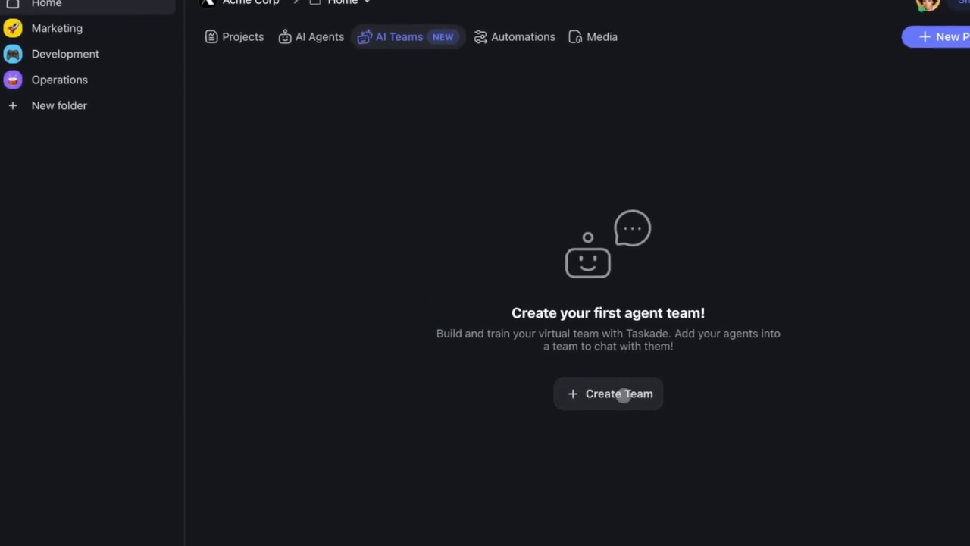
Create an agent team named 'Learning and Outreach Team' and add agents to it.
left_click(608, 393)
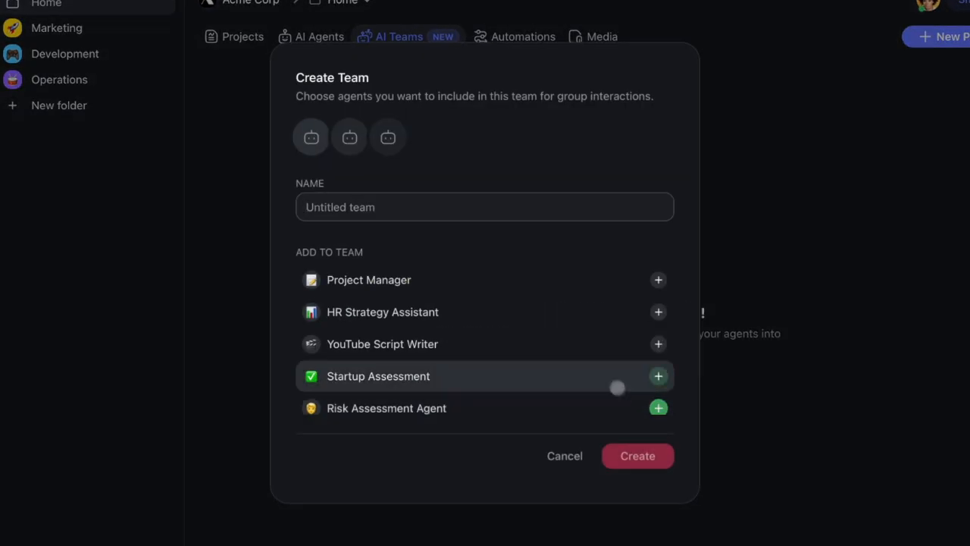
type("Learning and Outreach Team")
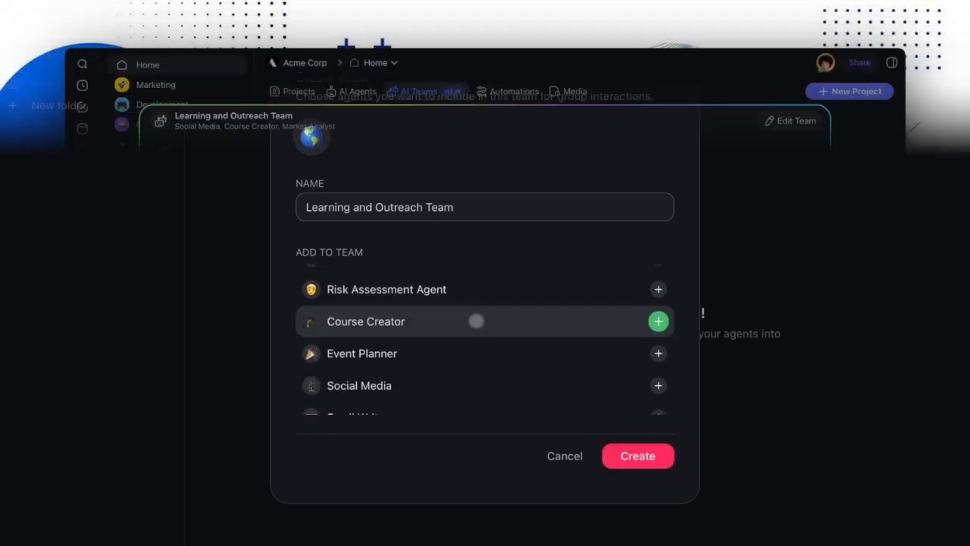
left_click(638, 456)
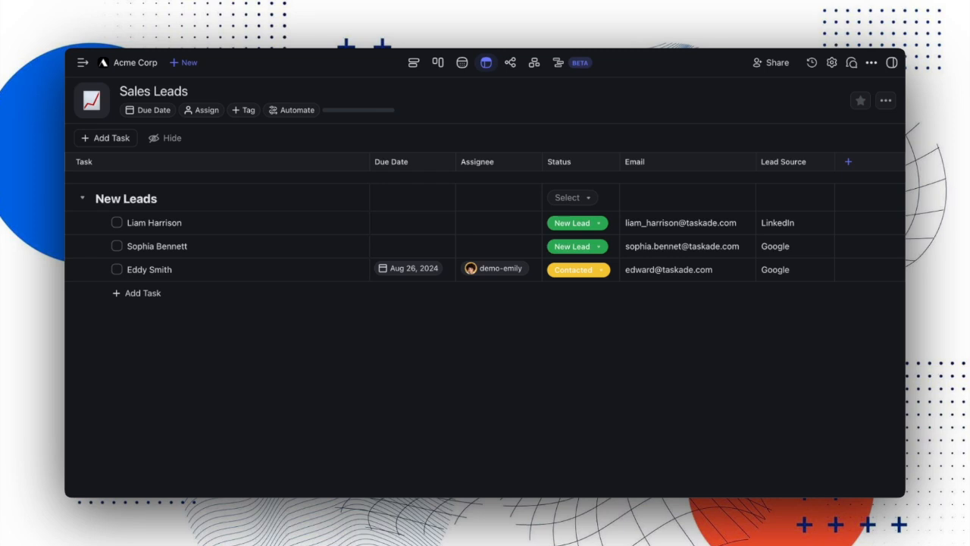
Automate the Sales Leads project with a Calendly Event Scheduled trigger.
left_click(292, 109)
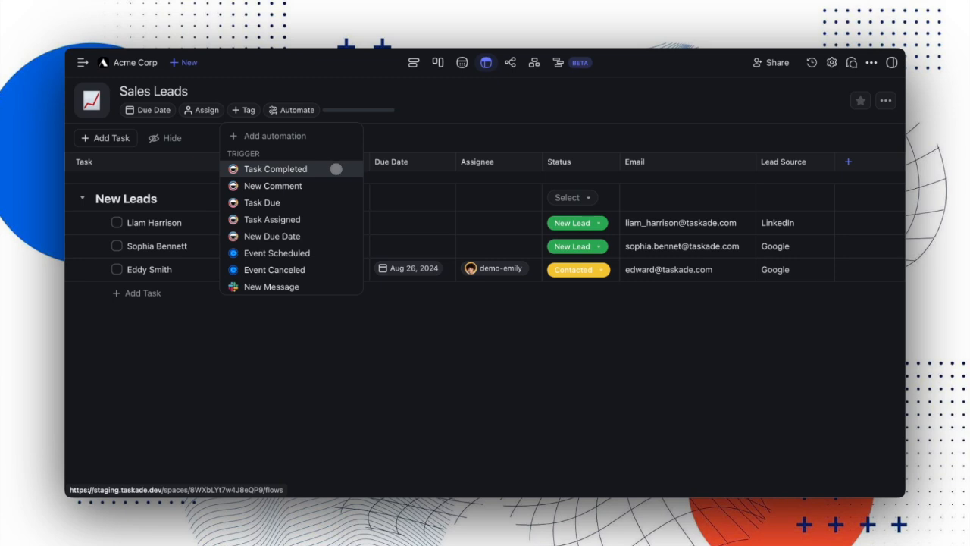
left_click(277, 253)
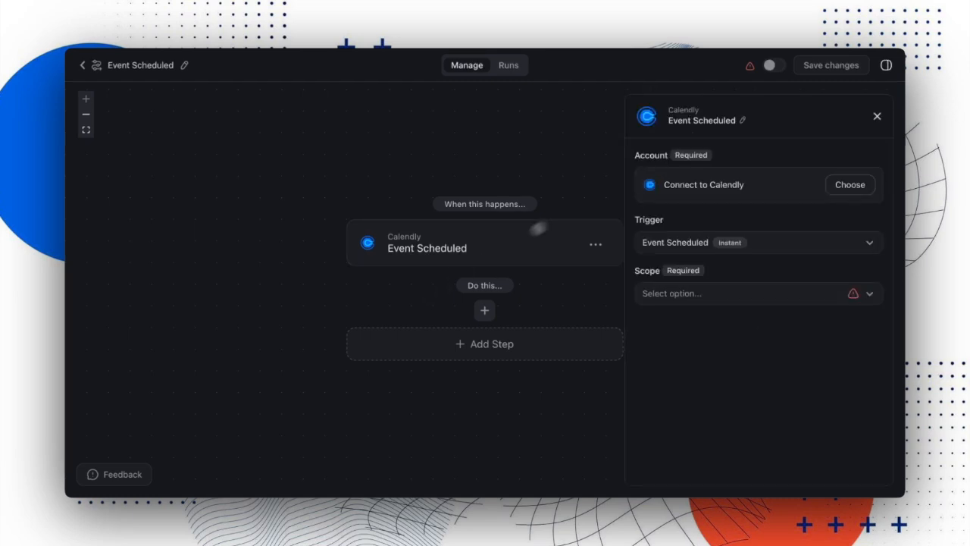
Connect Calendly, set the event scope, and send new tasks to Sales Leads' New Leads block.
left_click(757, 294)
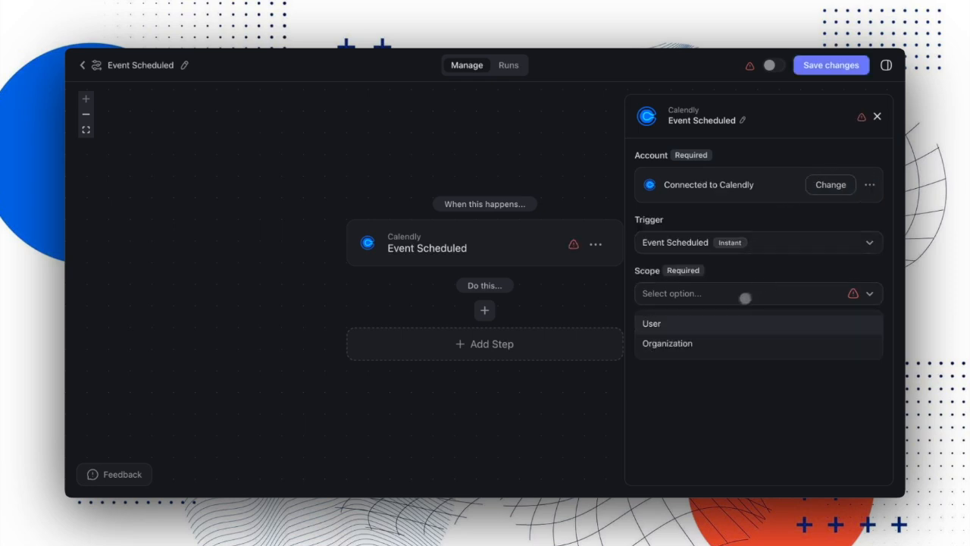
left_click(651, 323)
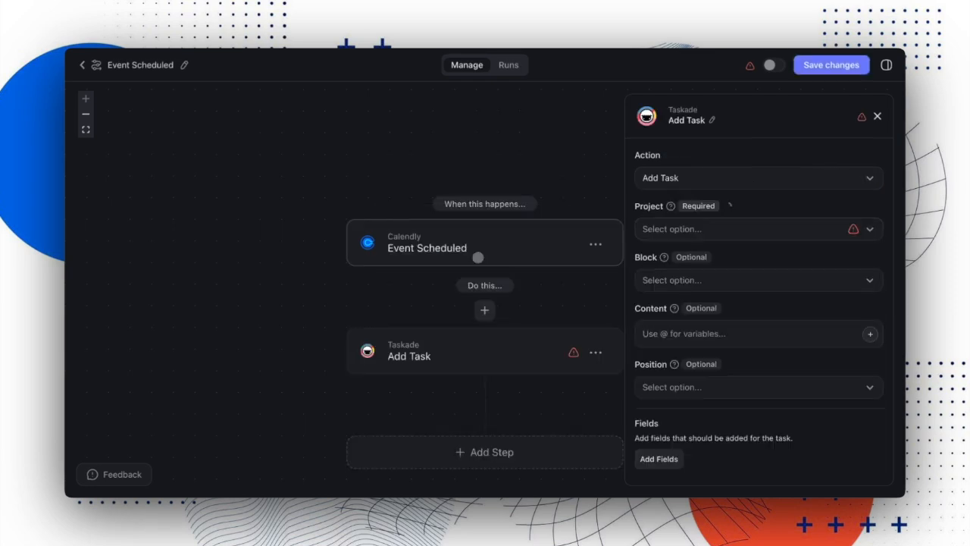
left_click(757, 280)
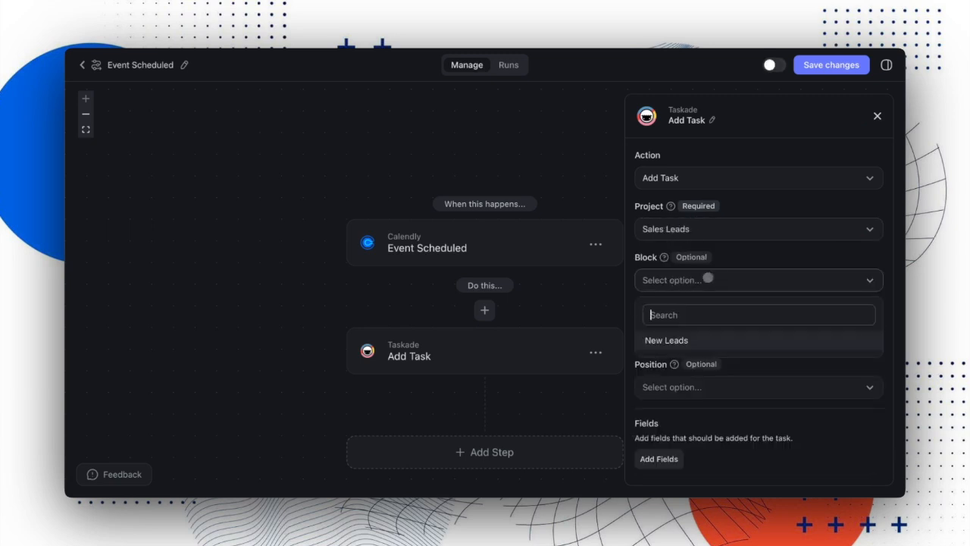
left_click(666, 340)
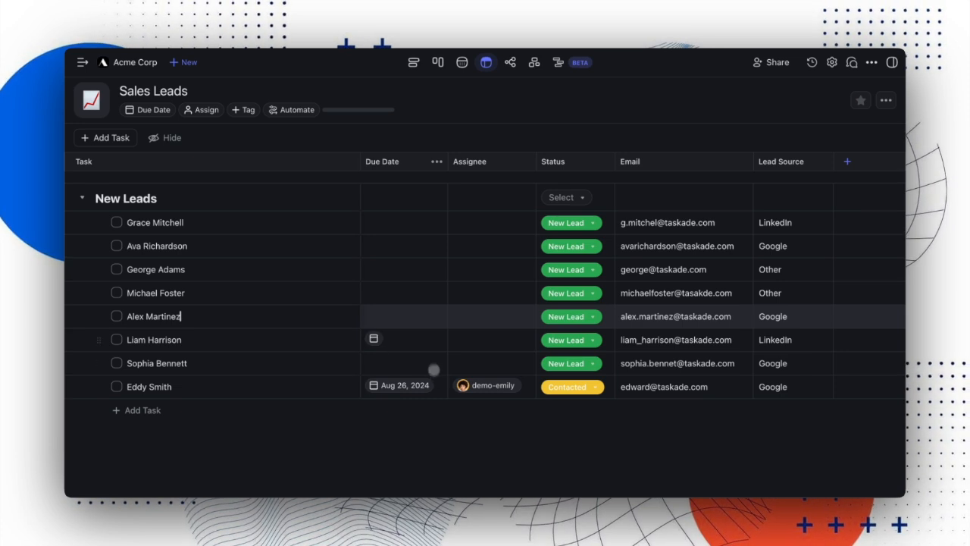
Set a lead's due date to a day in August 2024.
left_click(489, 316)
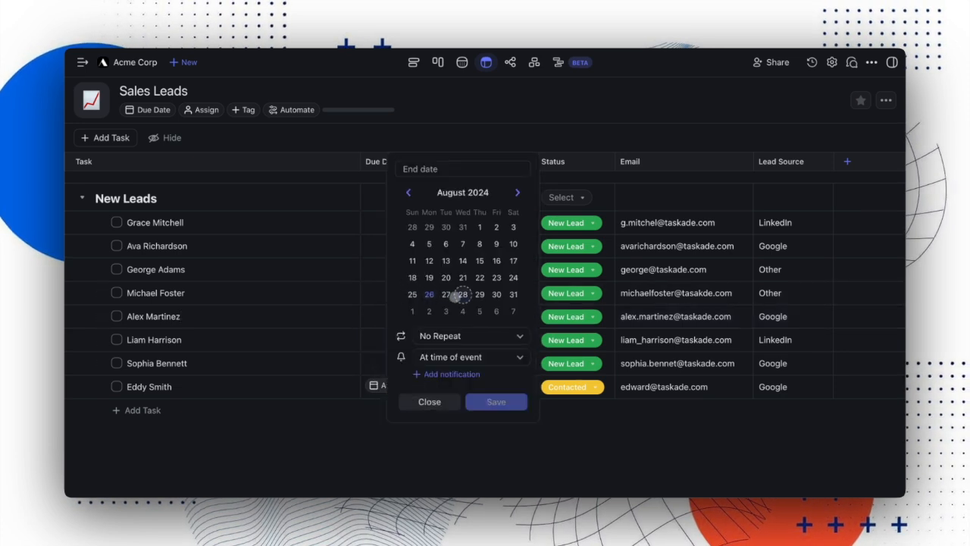
left_click(495, 401)
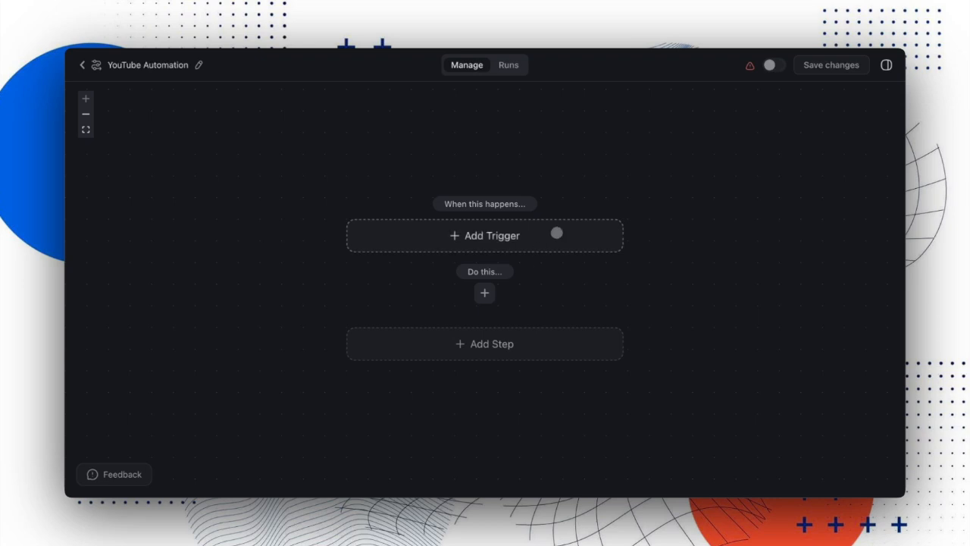
type("YouTube")
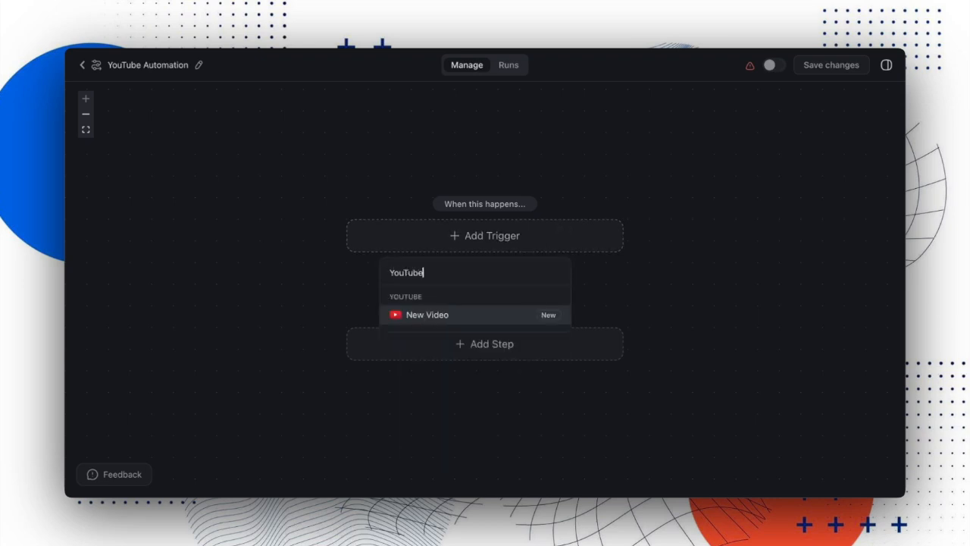
left_click(427, 314)
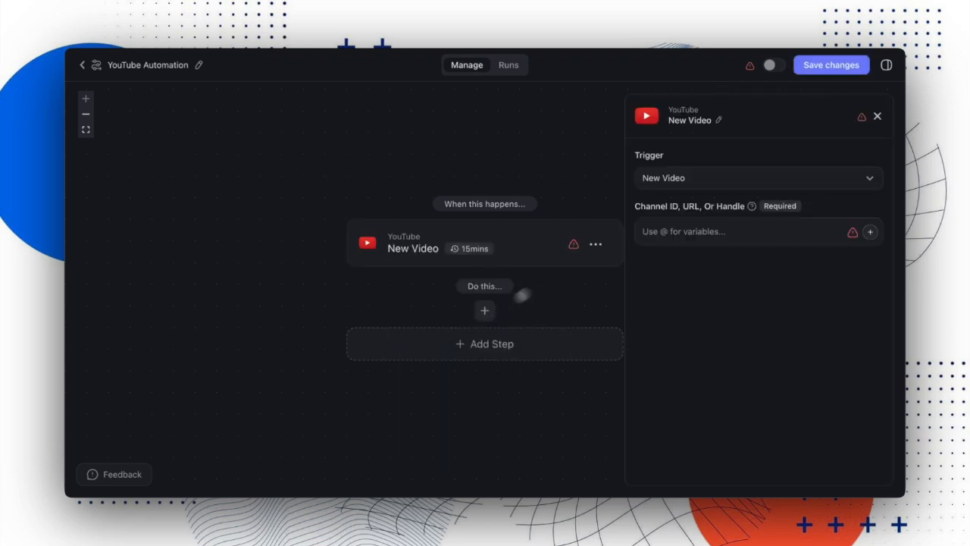
left_click(757, 231)
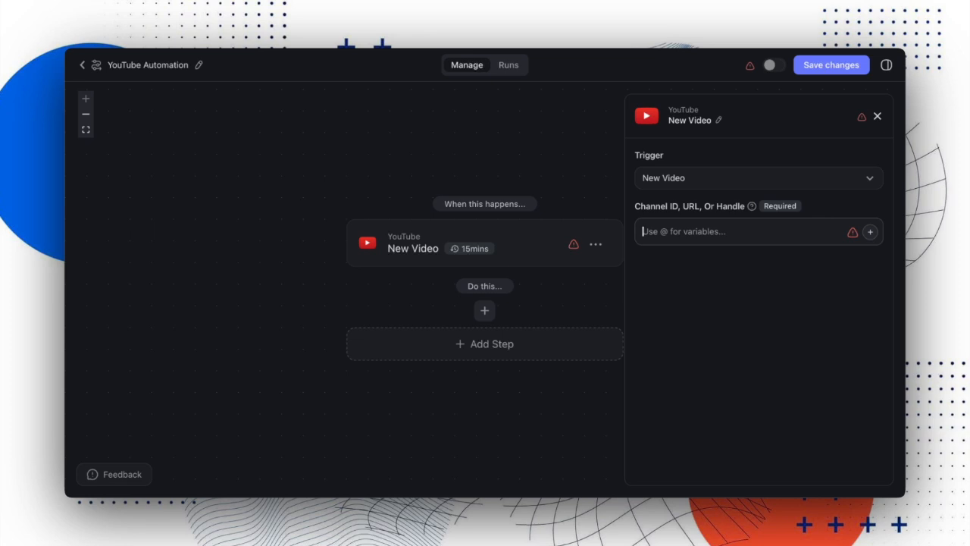
type("https://youtube.com/taskade")
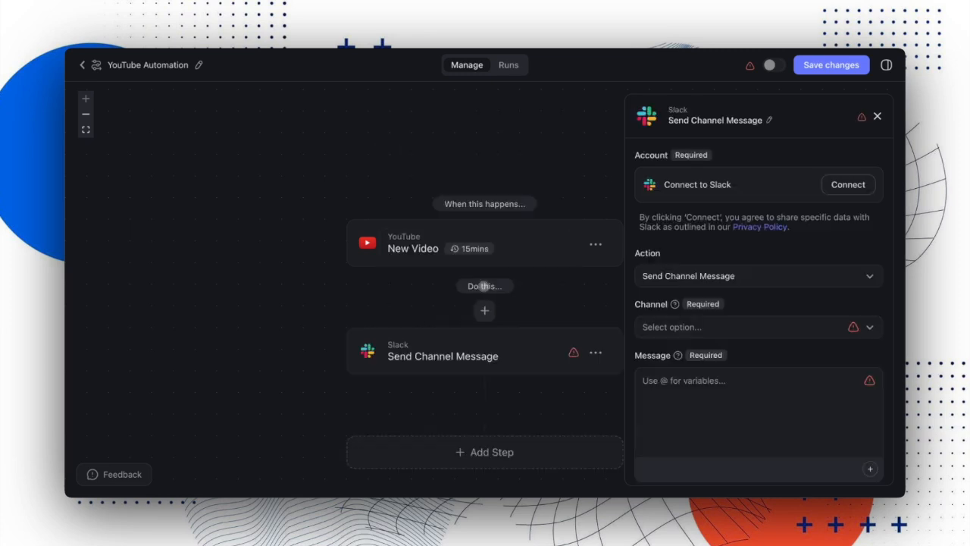
Write the Slack message 'A new video' followed by the video's title and another video field.
type("A new video is available! @")
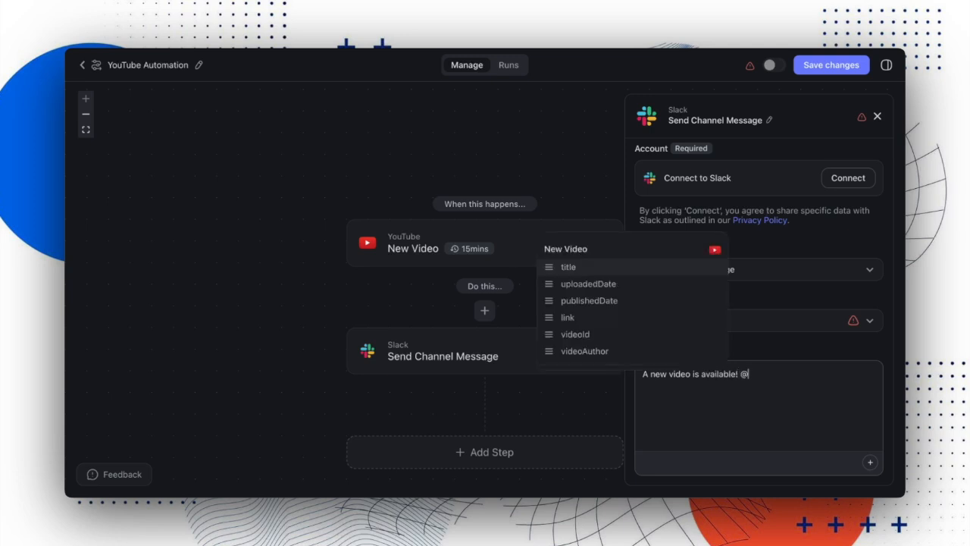
left_click(567, 266)
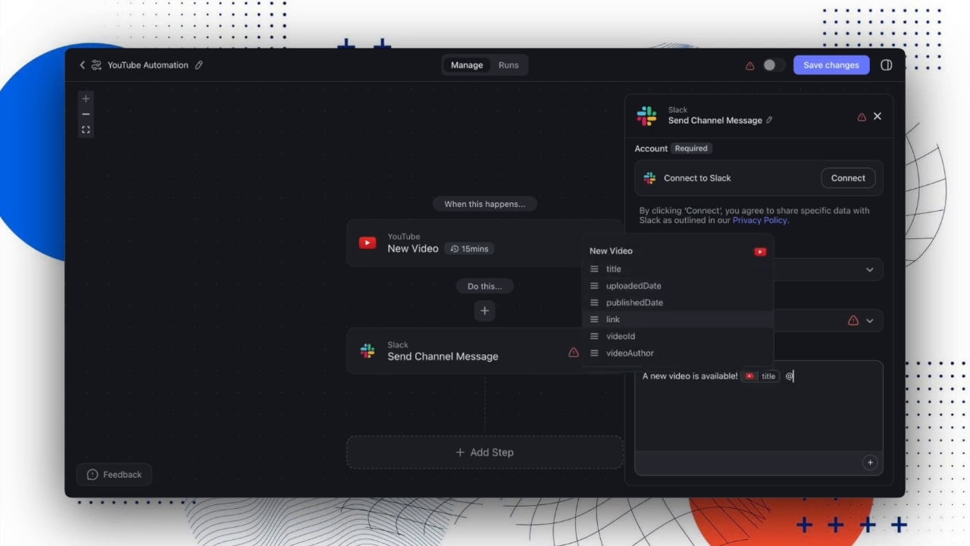
left_click(612, 318)
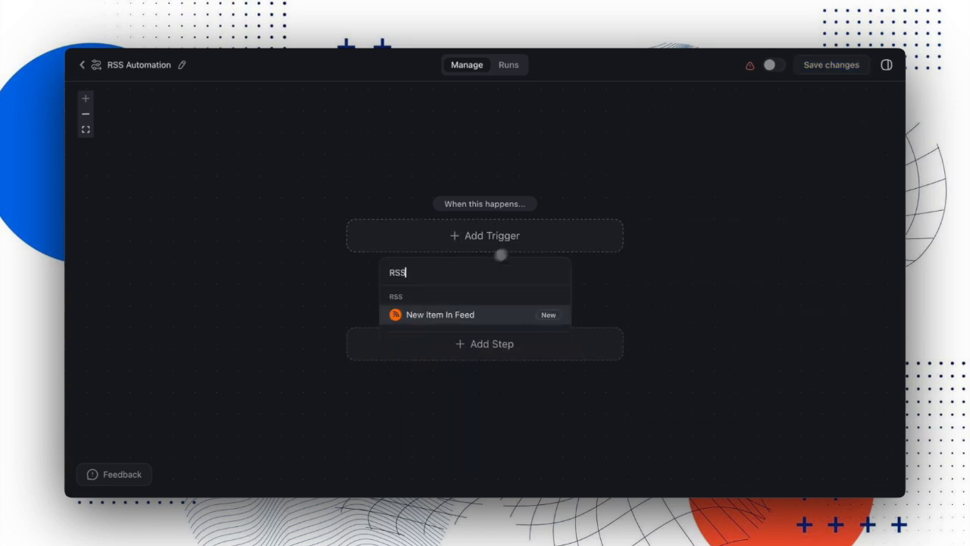
left_click(439, 315)
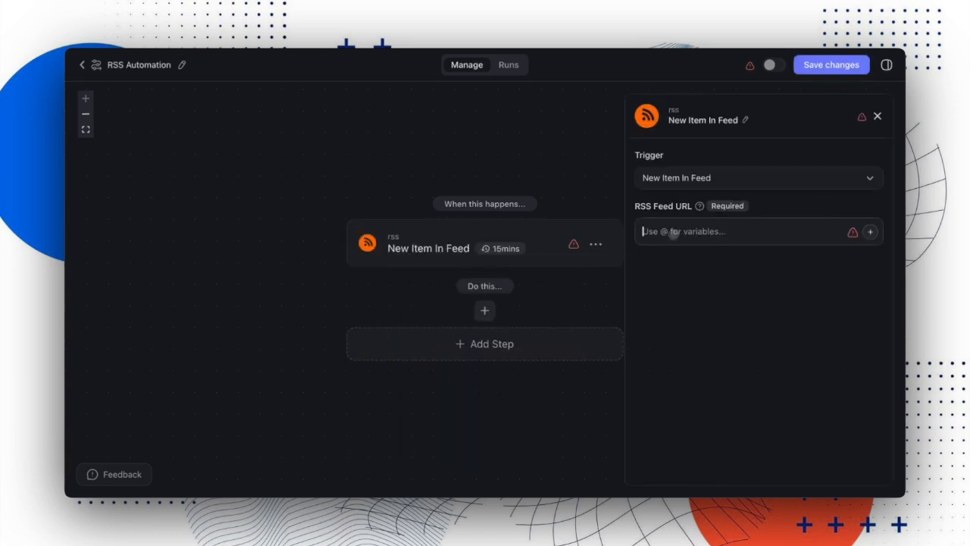
type("https://www.taskade.com/blog/rss")
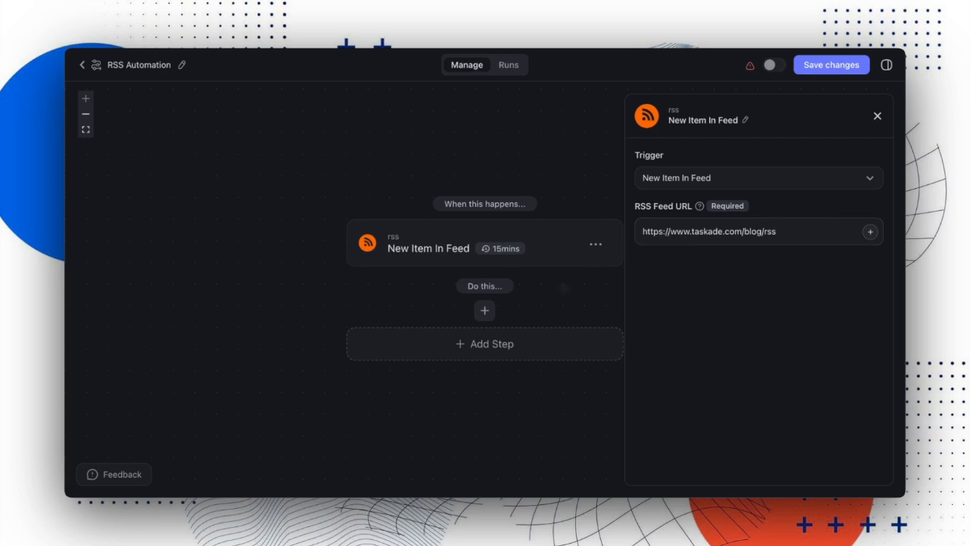
mouse_move(519, 338)
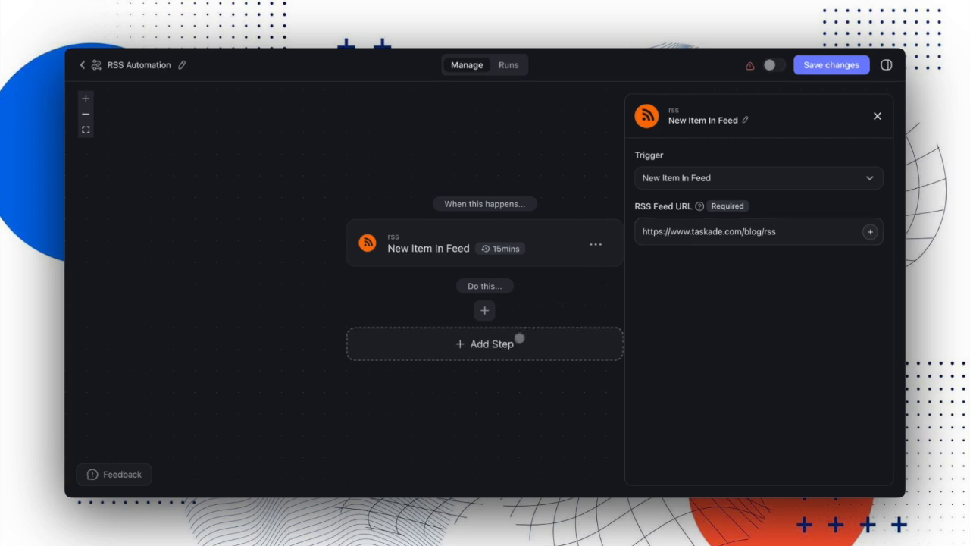
left_click(484, 310)
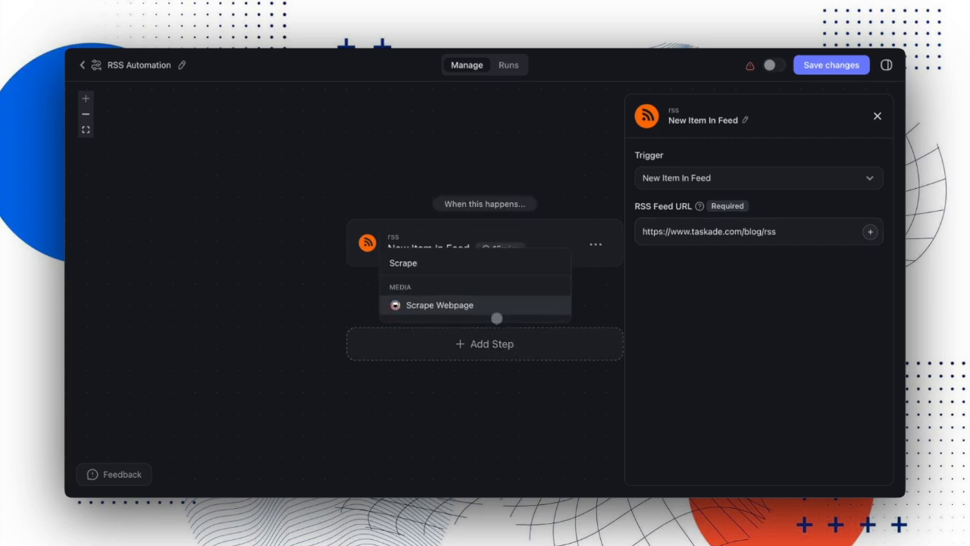
left_click(439, 305)
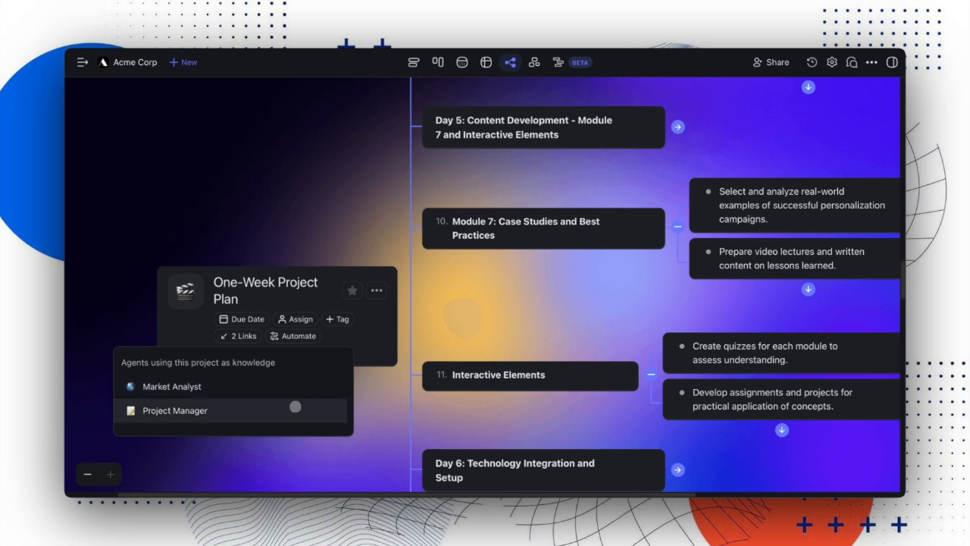
Open the Project Manager agent from the project's agent links.
left_click(174, 409)
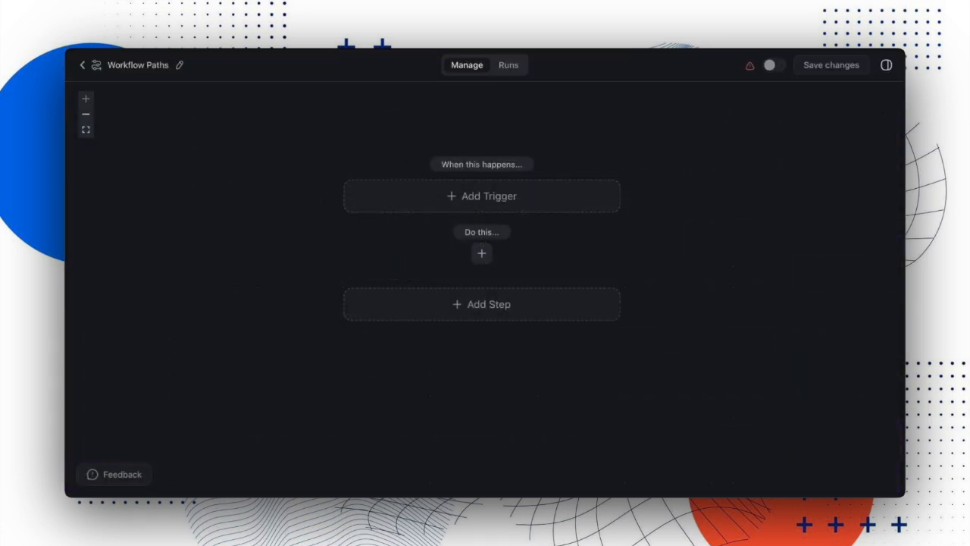
Add a Gmail New Email trigger, connect the Gmail account, and add a Split into Paths step.
left_click(481, 195)
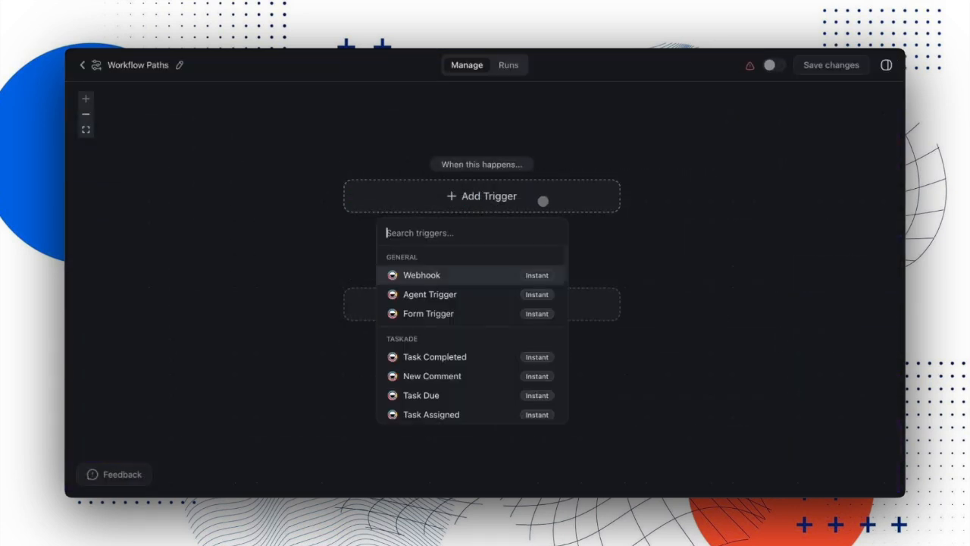
type("New Email")
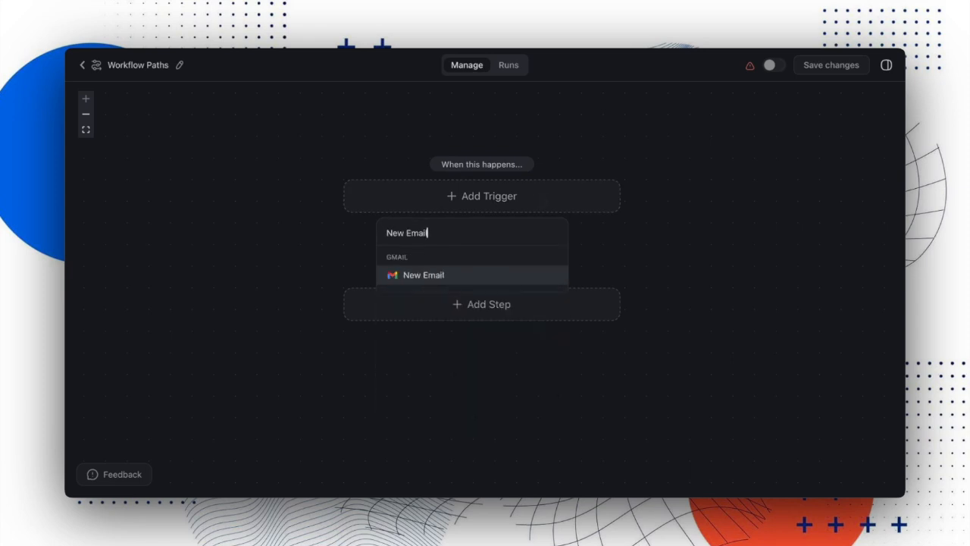
left_click(423, 275)
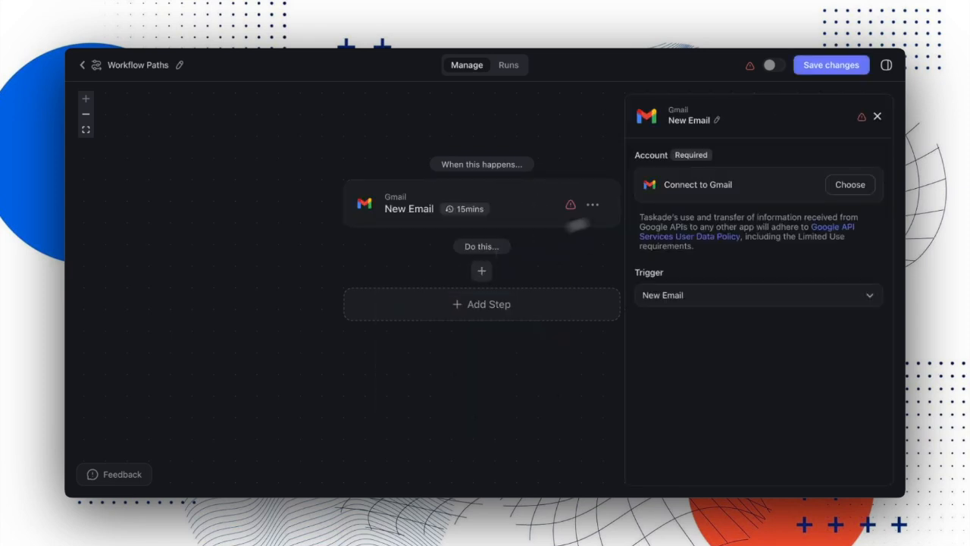
left_click(849, 184)
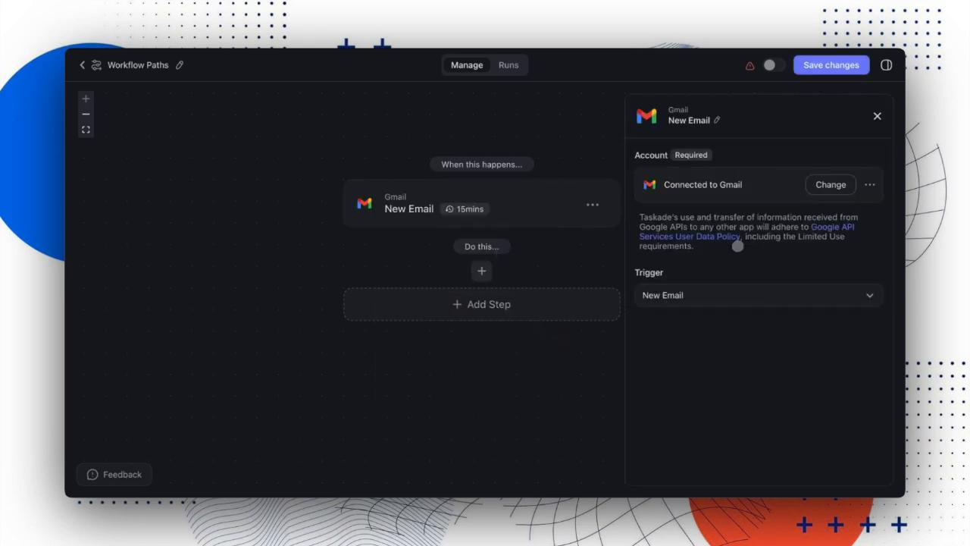
left_click(481, 271)
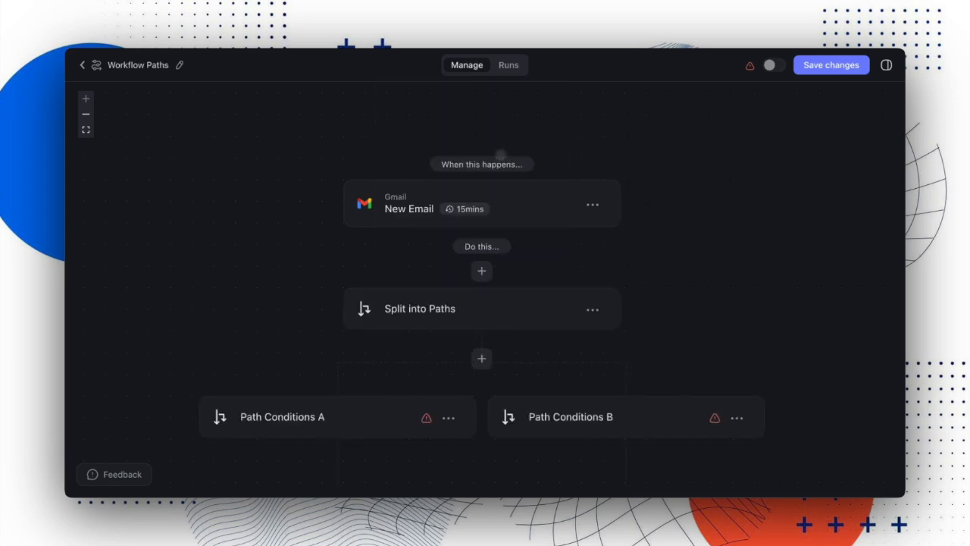
Scroll the canvas and open the Path Conditions A card's custom condition settings.
scroll("down", 3)
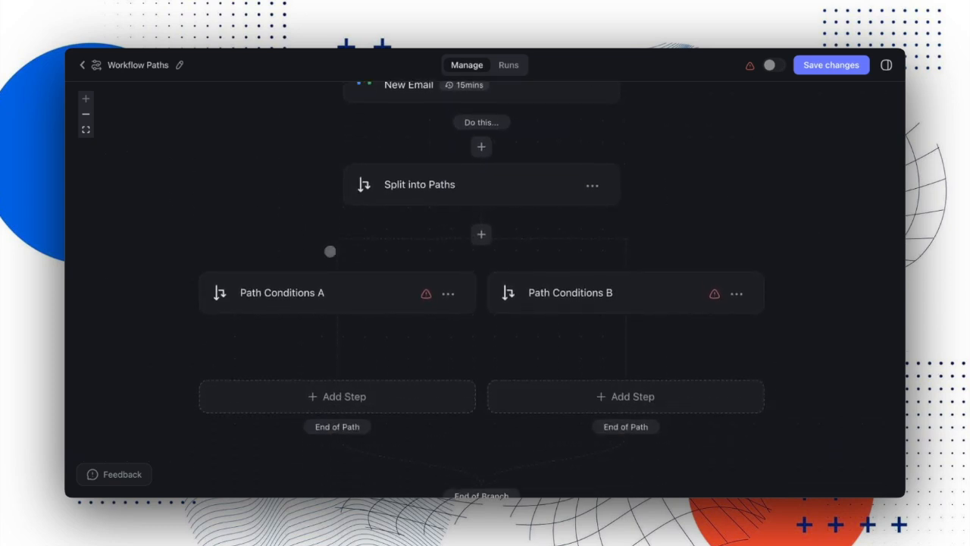
left_click(281, 293)
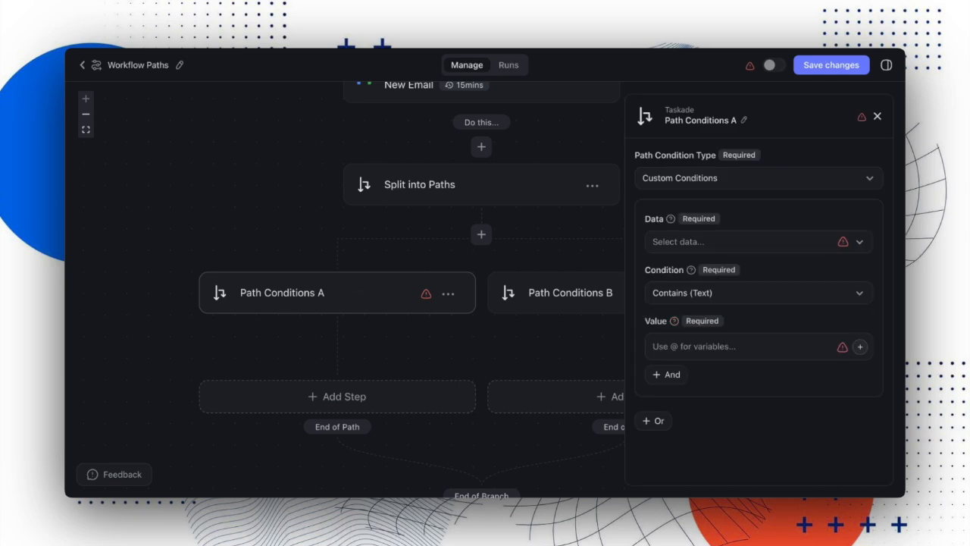
left_click(570, 292)
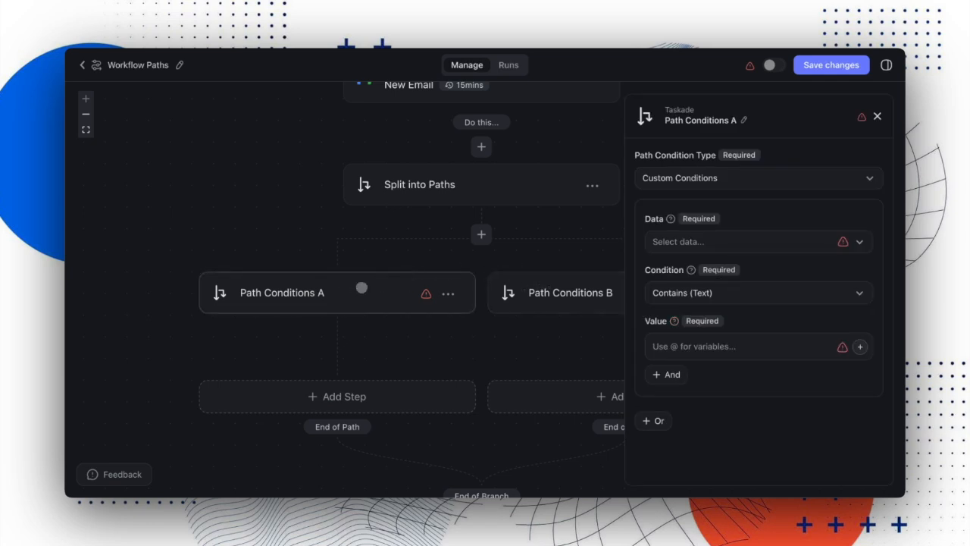
scroll("down", 3)
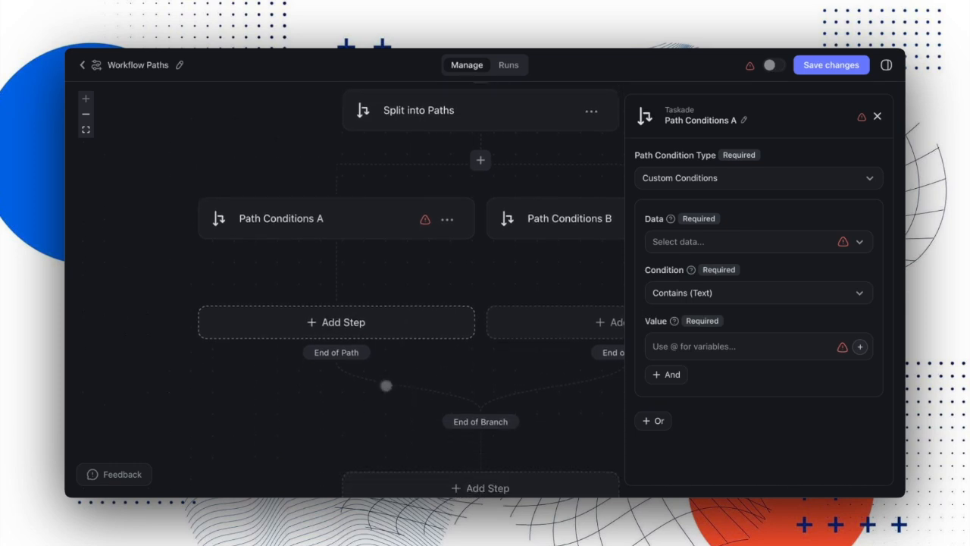